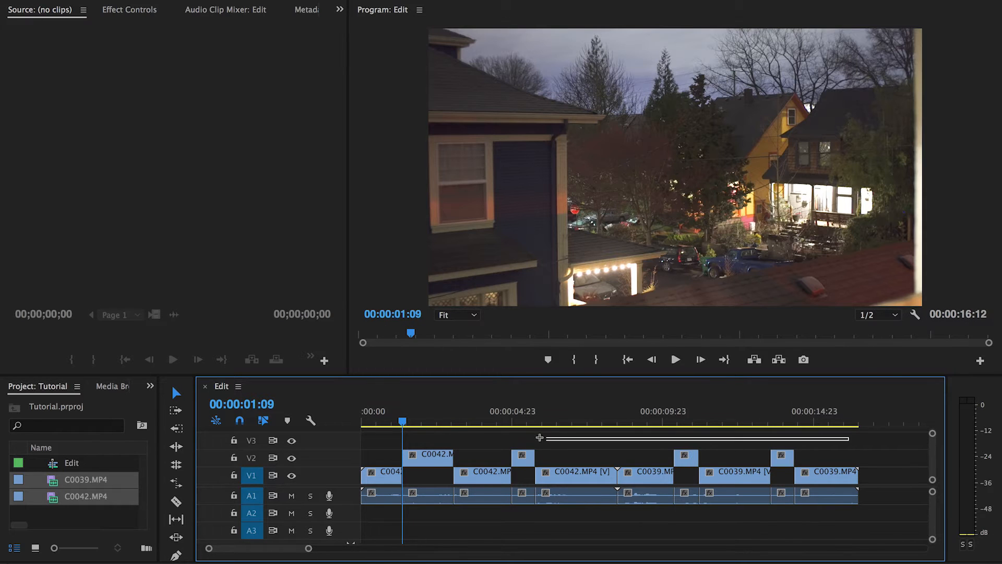
Open the context menu for the selected clips on the Edit timeline's upper video track
right_click(434, 461)
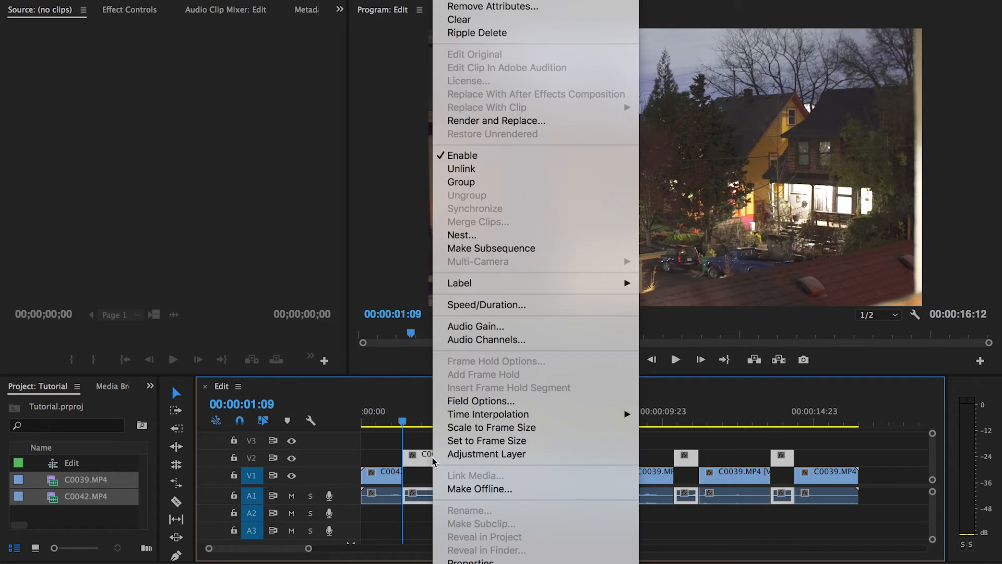
Make a subsequence from the selected clips and rename Edit_Sub_01 to 'Subclips'
left_click(490, 248)
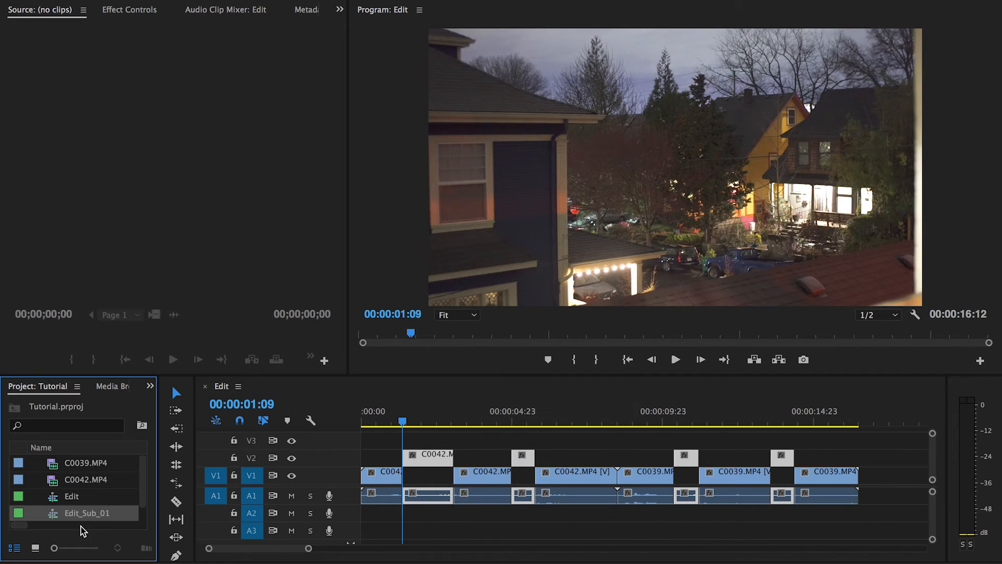
double_click(86, 513)
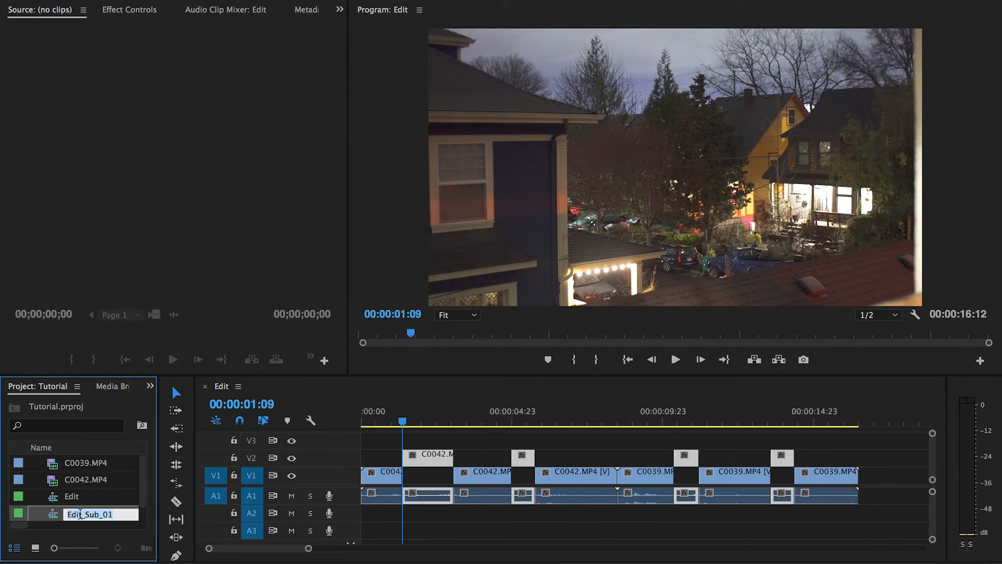
type("Subclips")
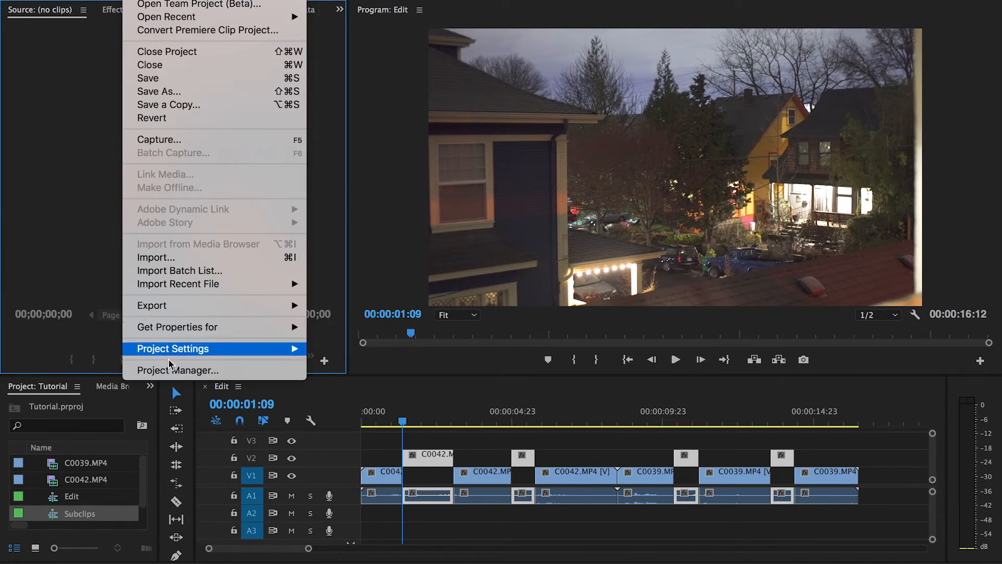
In Project Manager, uncheck the Edit sequence and check only Subclips
left_click(177, 370)
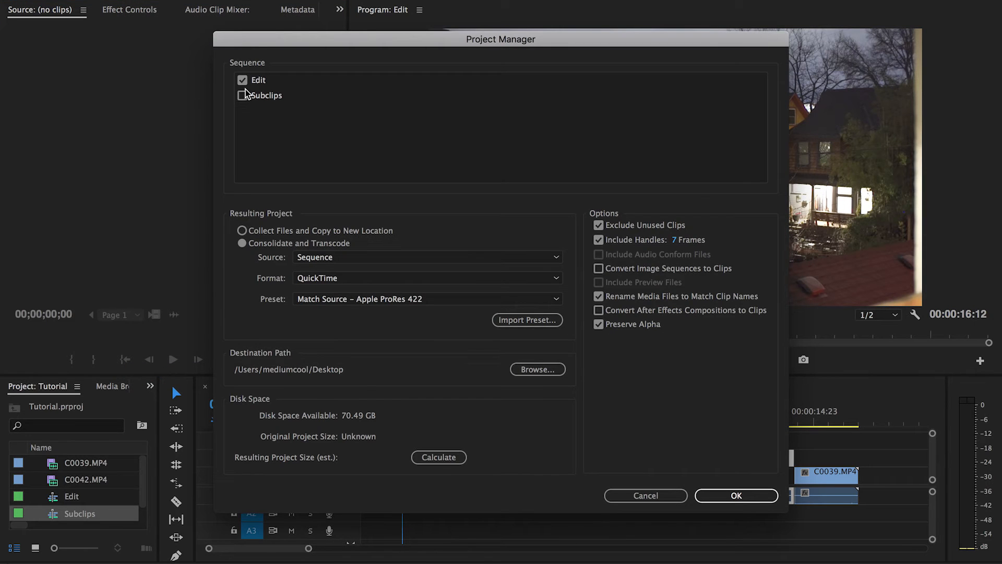
left_click(242, 95)
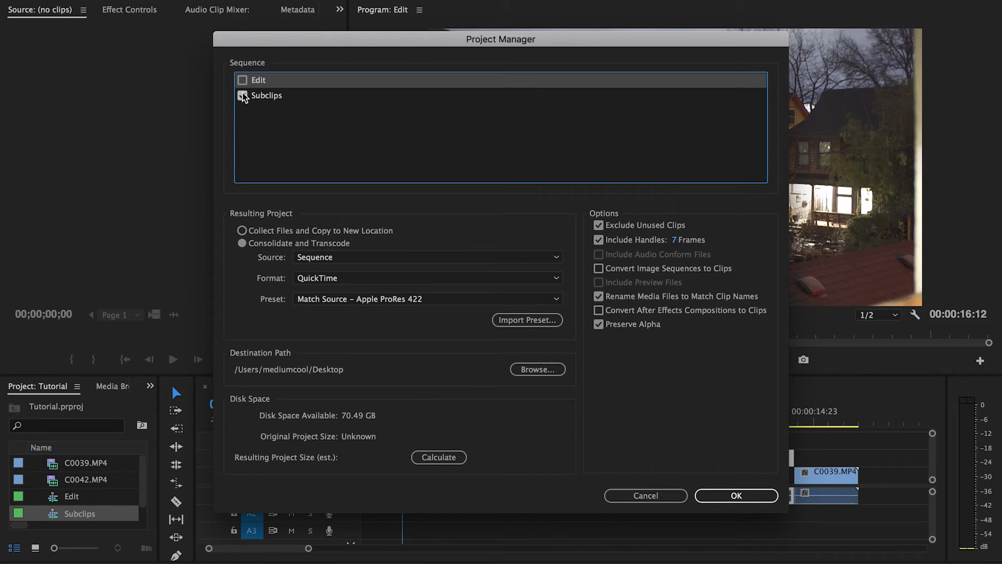
left_click(243, 95)
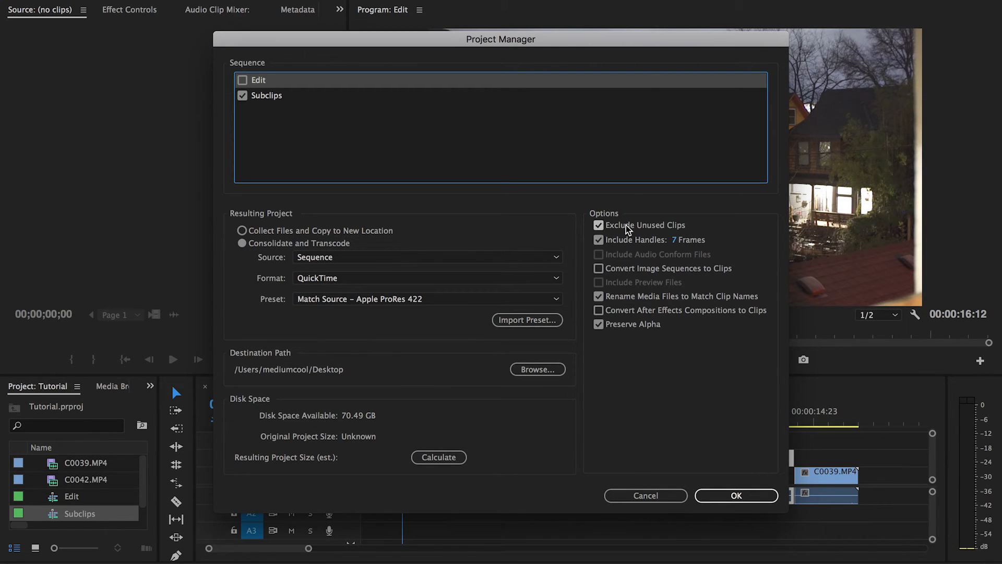
mouse_move(596, 235)
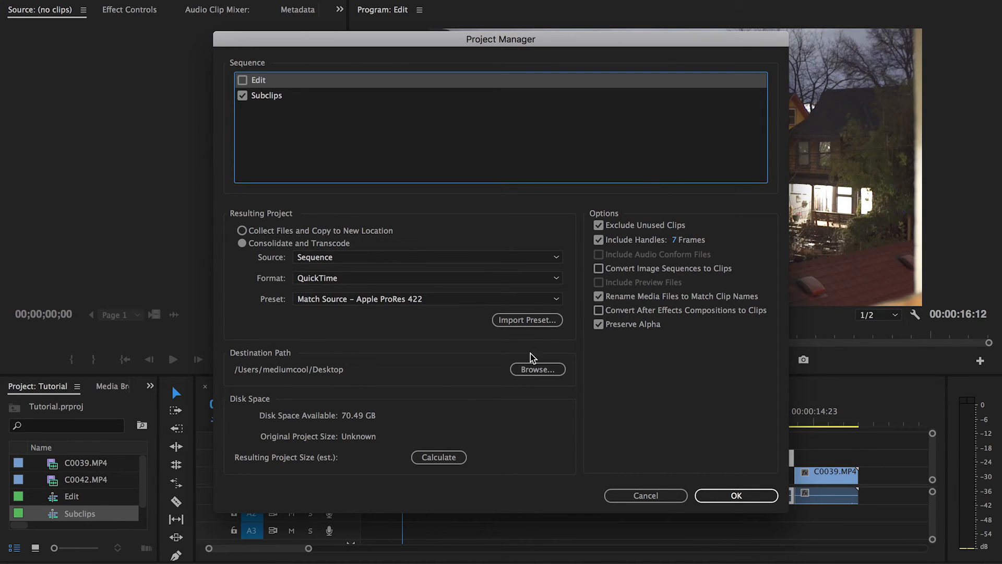
Run Consolidate and Transcode to QuickTime, saving the project when prompted
left_click(735, 496)
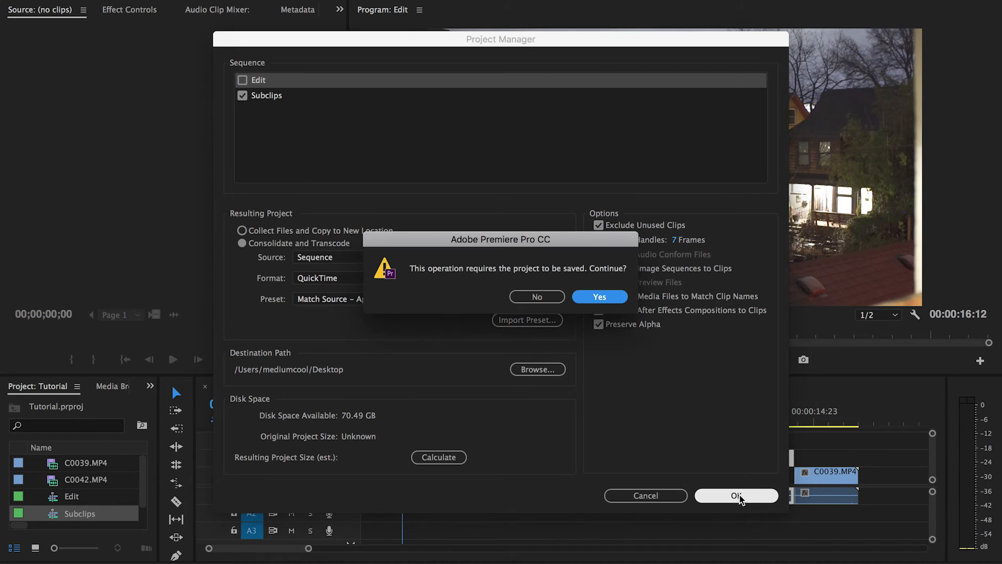
left_click(598, 296)
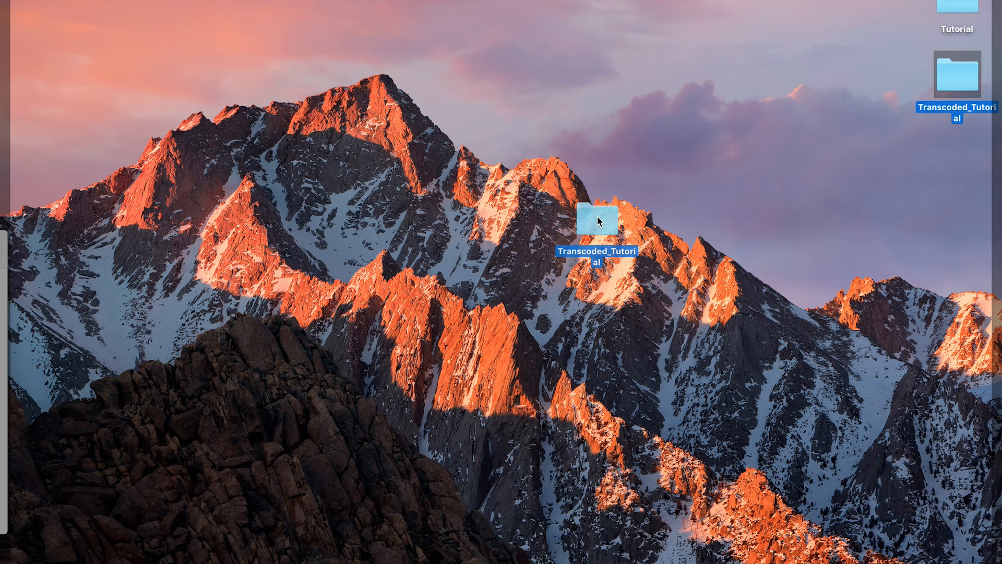
Open Transcoded_Tutorial and preview C0039.MP4_001.mov and Tutorial.prproj
double_click(597, 218)
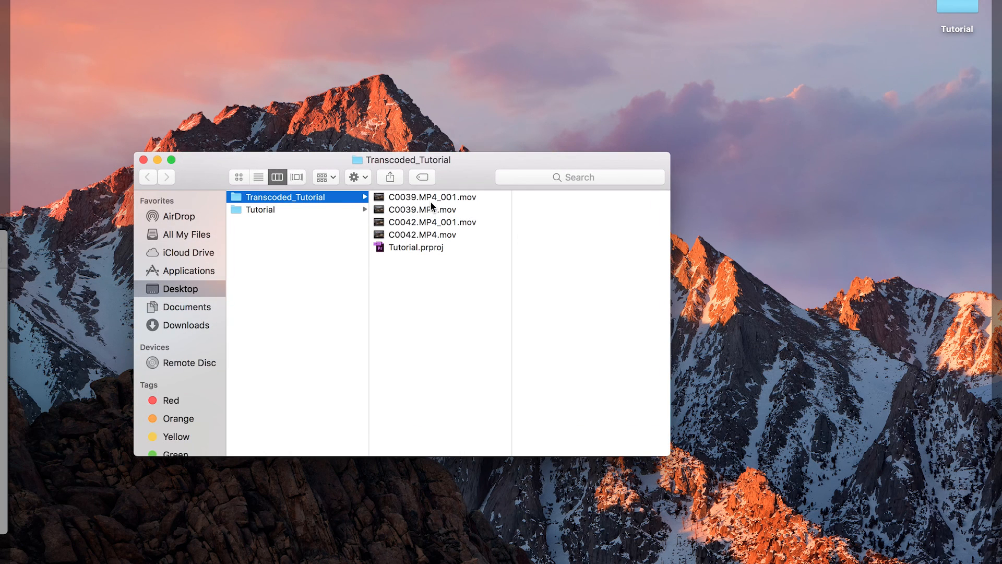
left_click(432, 197)
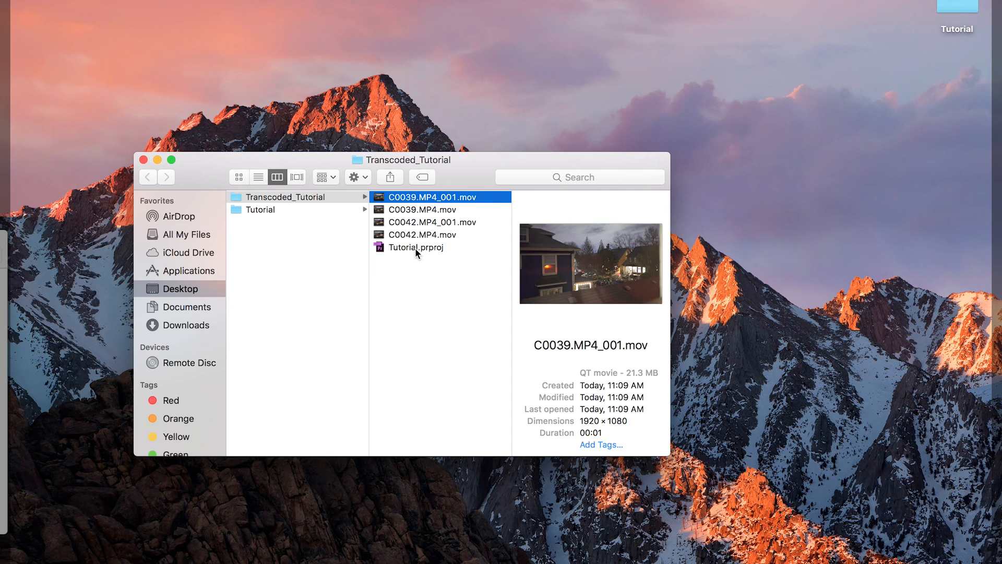
left_click(417, 247)
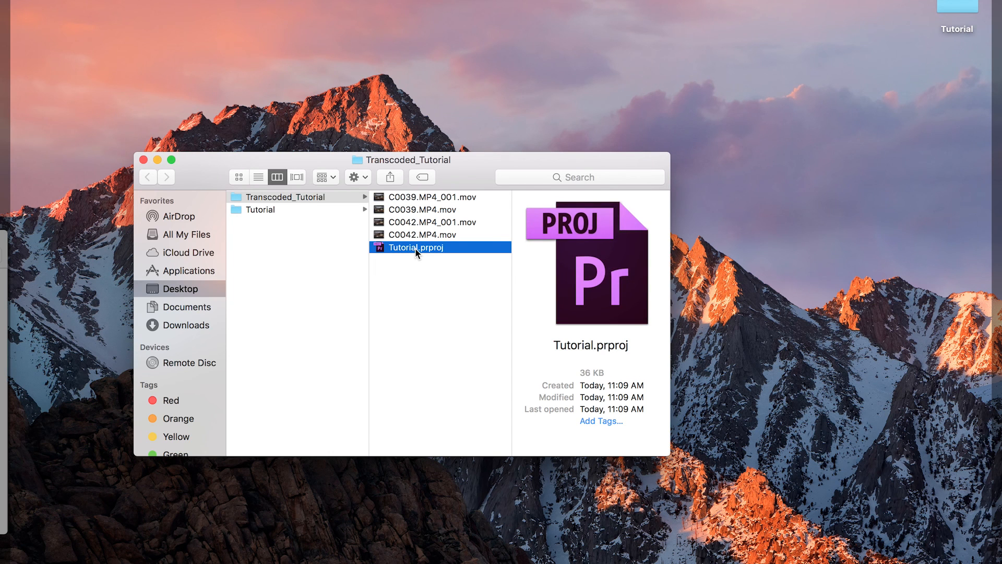